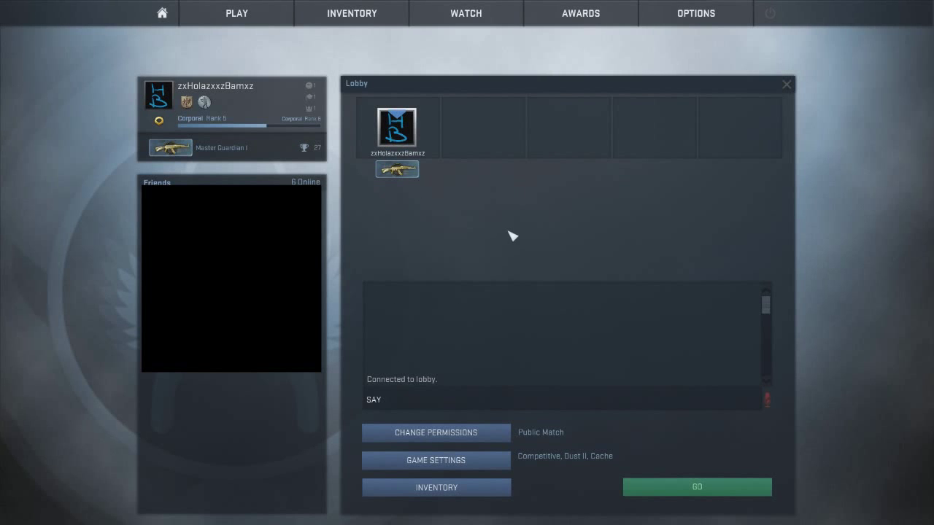
pyautogui.moveTo(435, 461)
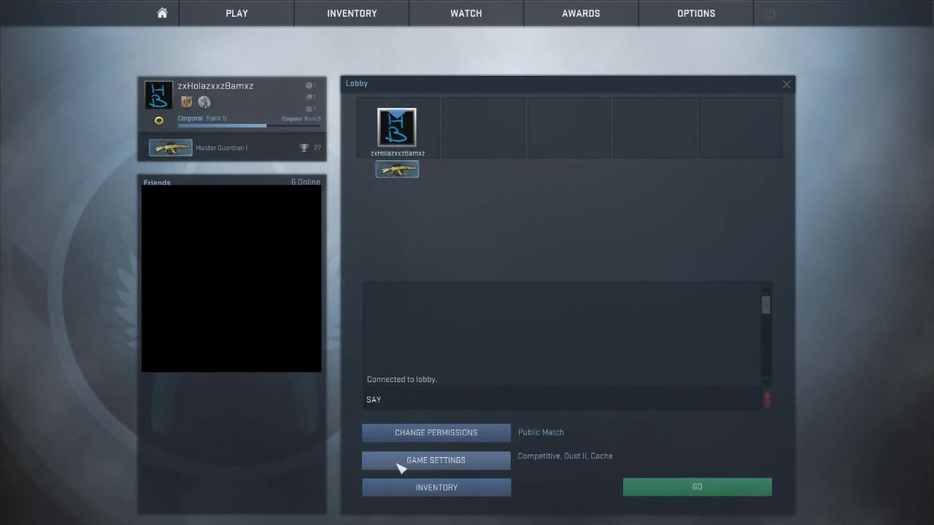
pyautogui.moveTo(426, 251)
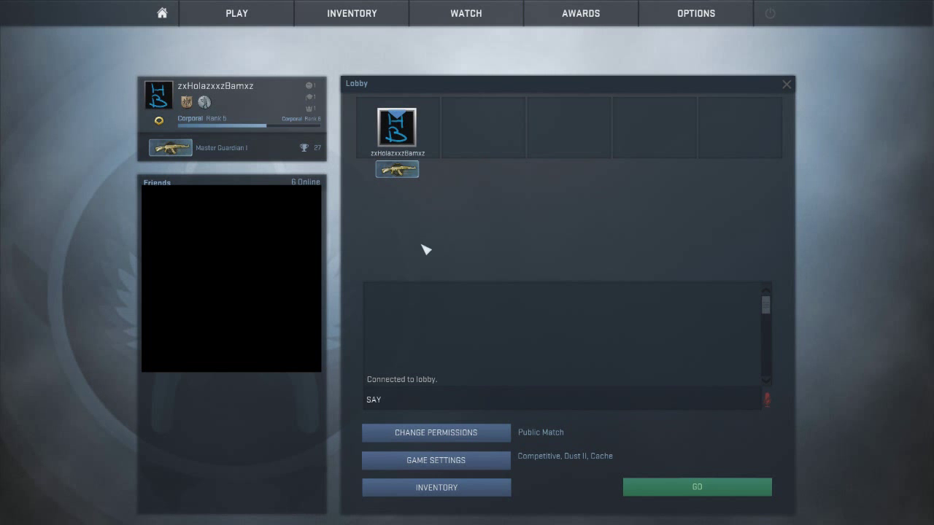
pyautogui.moveTo(391, 239)
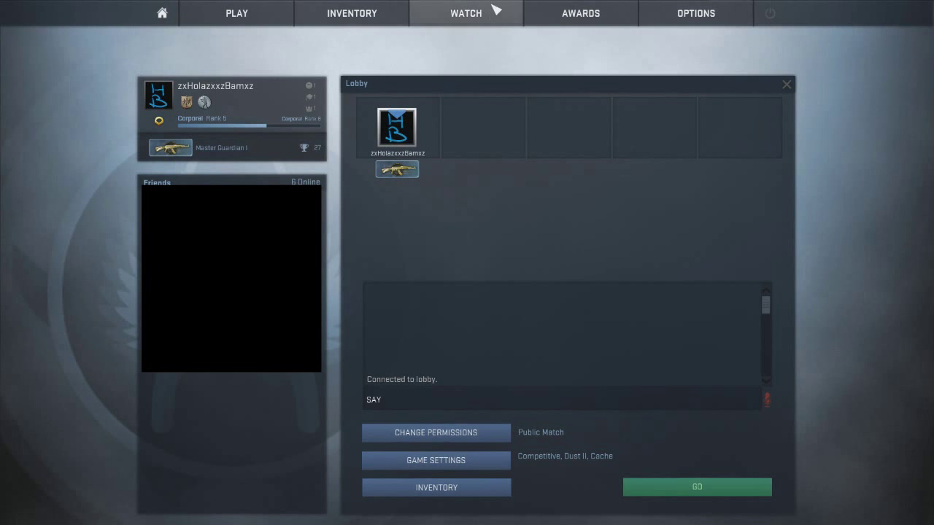
pyautogui.moveTo(591, 172)
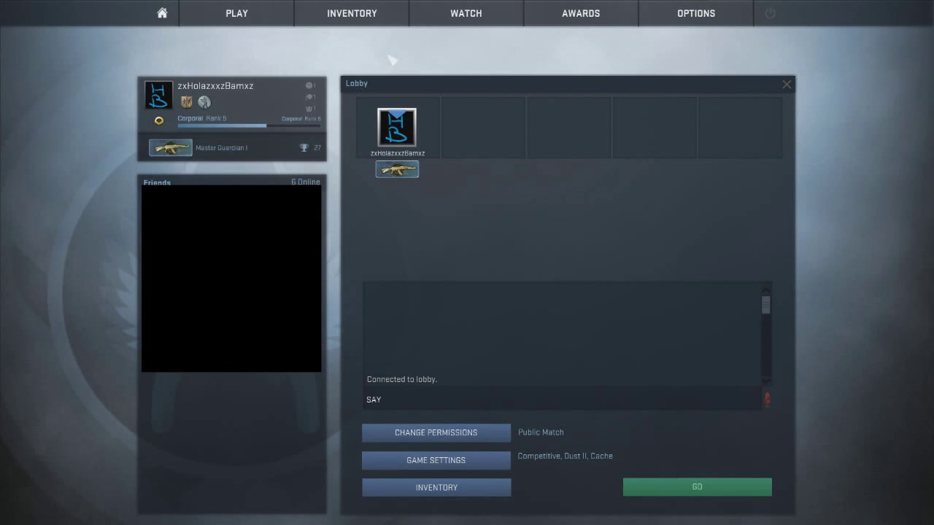
pyautogui.moveTo(542, 7)
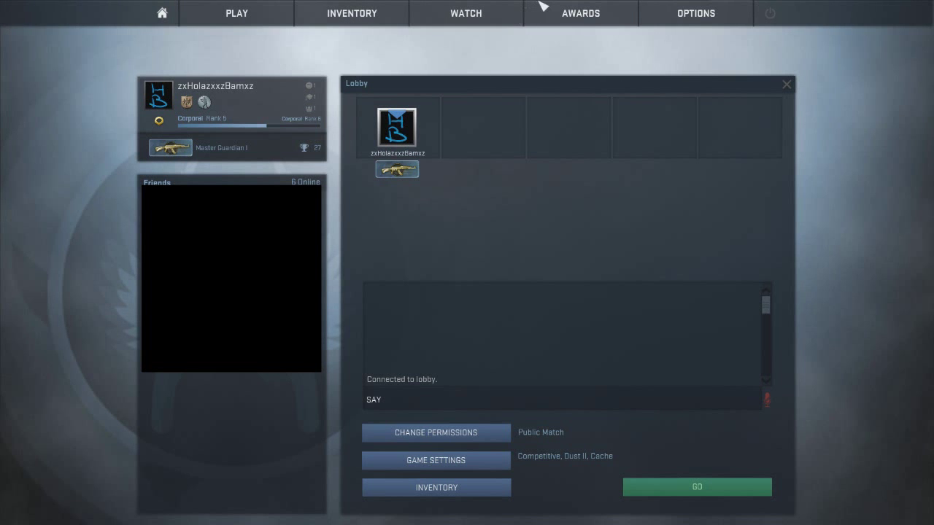
pyautogui.moveTo(620, 464)
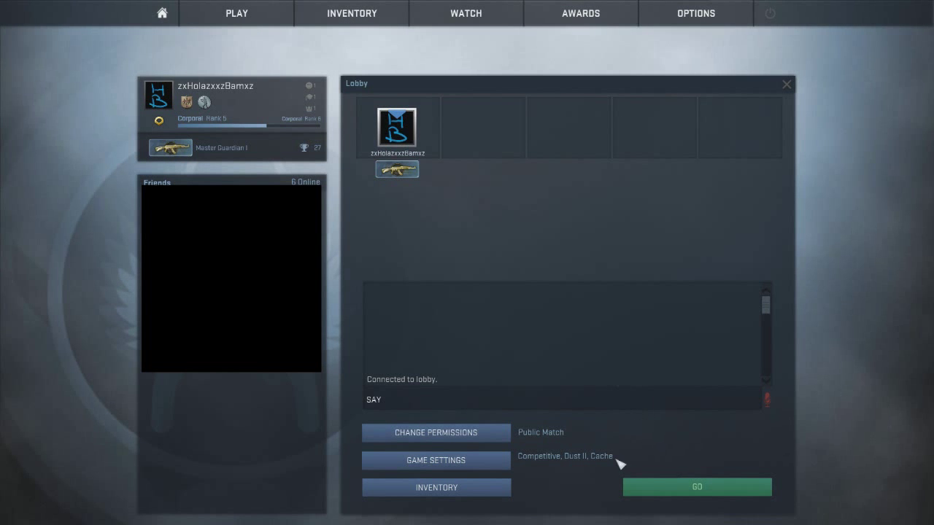
pyautogui.moveTo(426, 503)
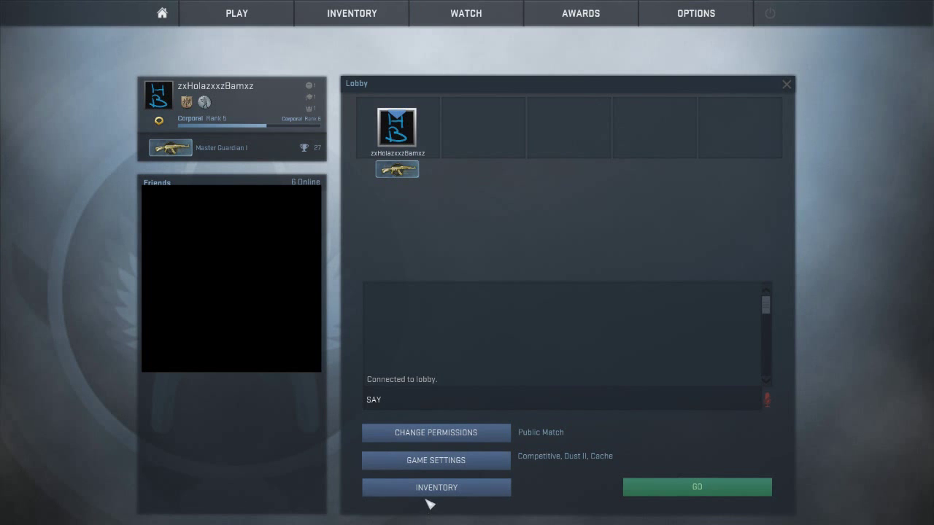
# - Enter "knife" in the Amazon search bar without running the search yet
pyautogui.click(435, 487)
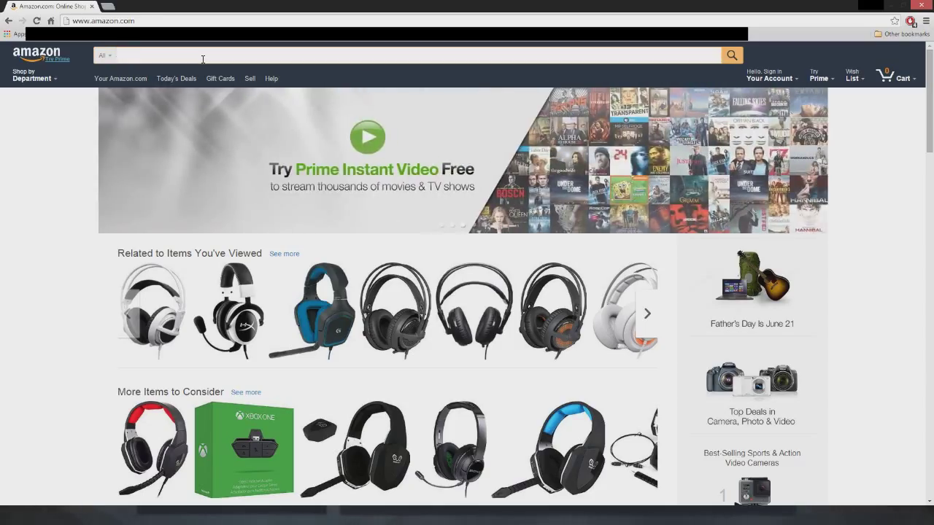
pyautogui.write('knife')
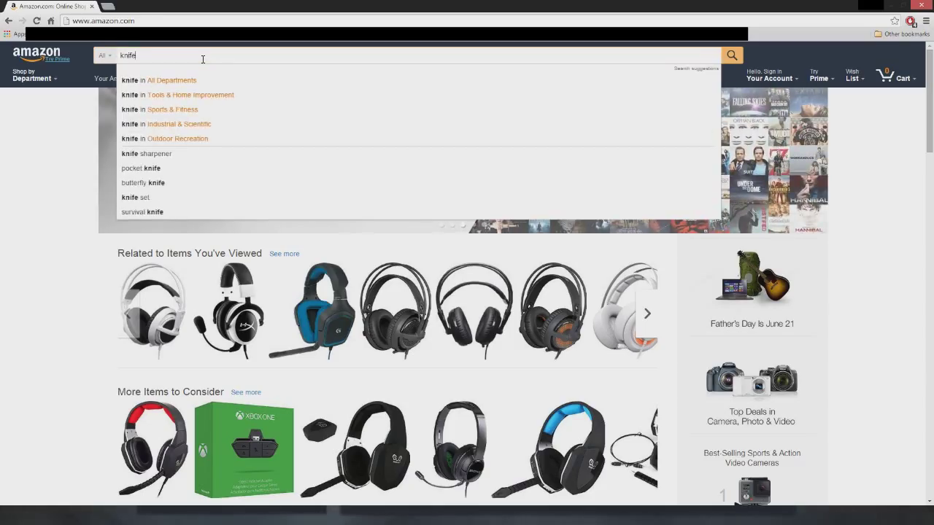
# - Run the knife search and scroll the results down to the Hawkbill Neck Knife KFD359 listing
pyautogui.click(732, 56)
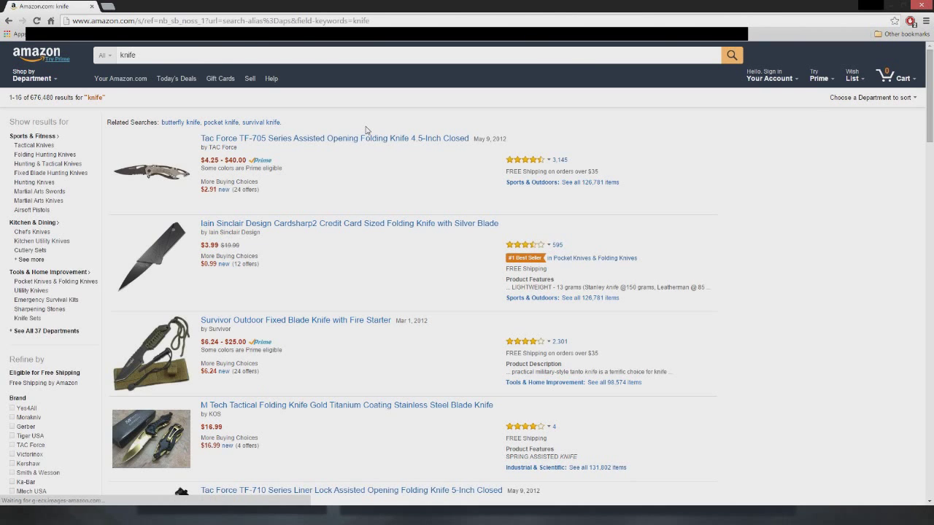
pyautogui.scroll(-3)
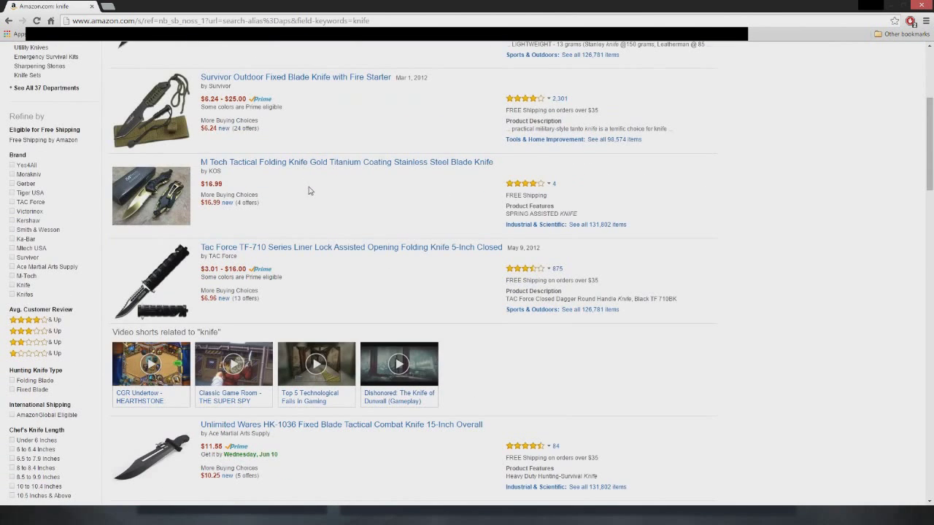
pyautogui.scroll(-3)
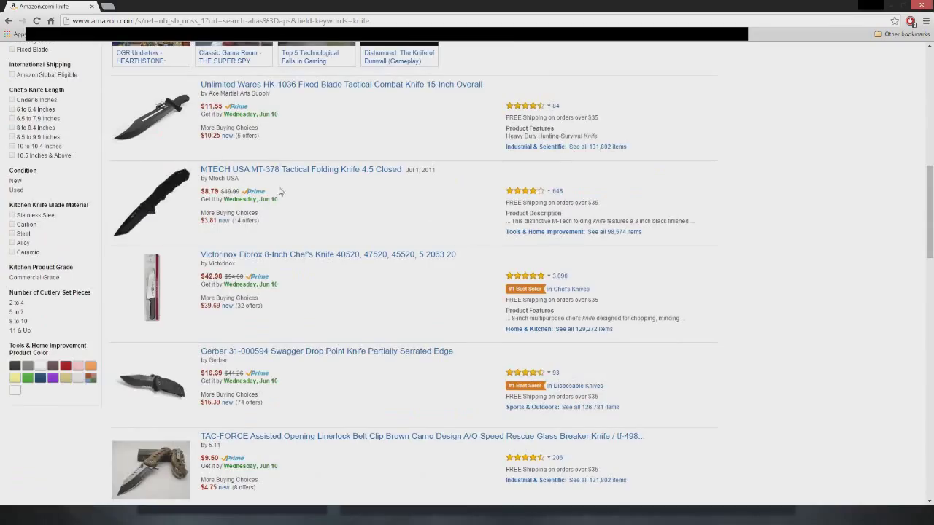
pyautogui.scroll(-3)
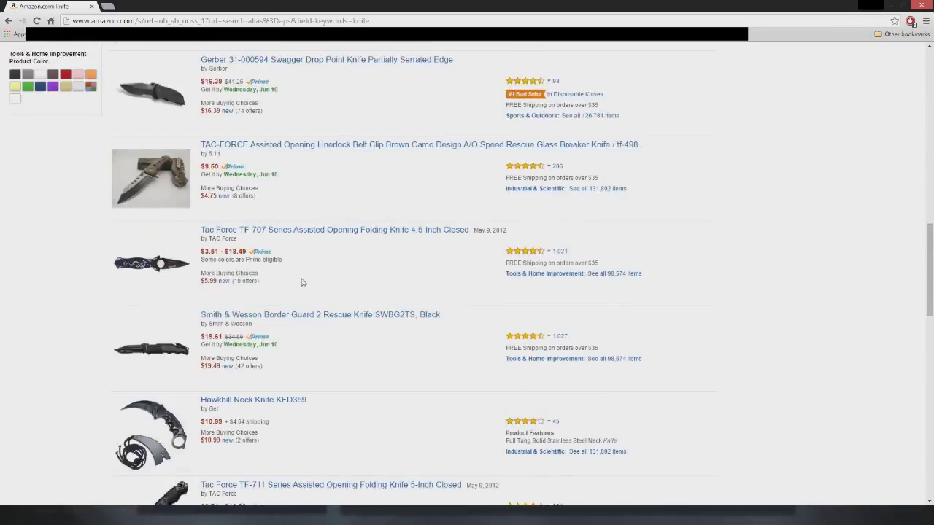
pyautogui.scroll(-3)
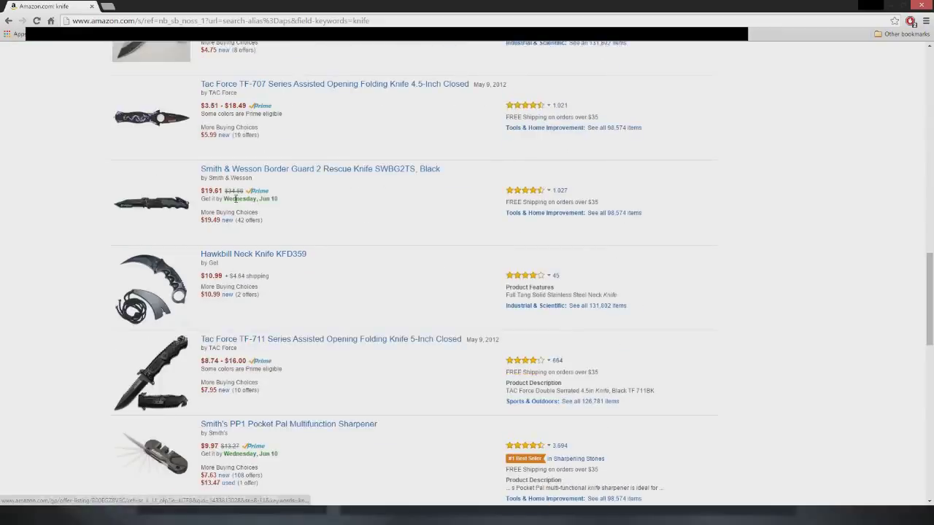
pyautogui.scroll(-3)
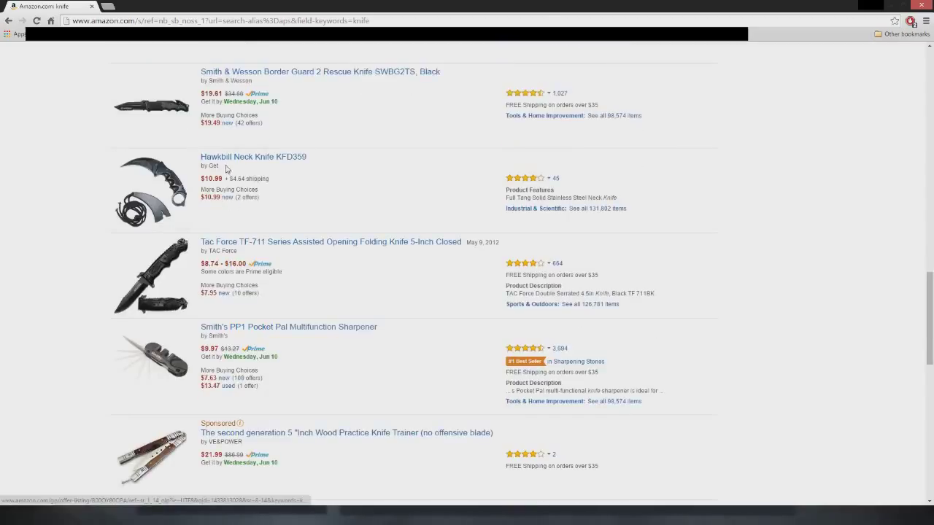
# - Add the Hawkbill Neck Knife KFD359 to the cart from its product page ($10.99)
pyautogui.click(254, 158)
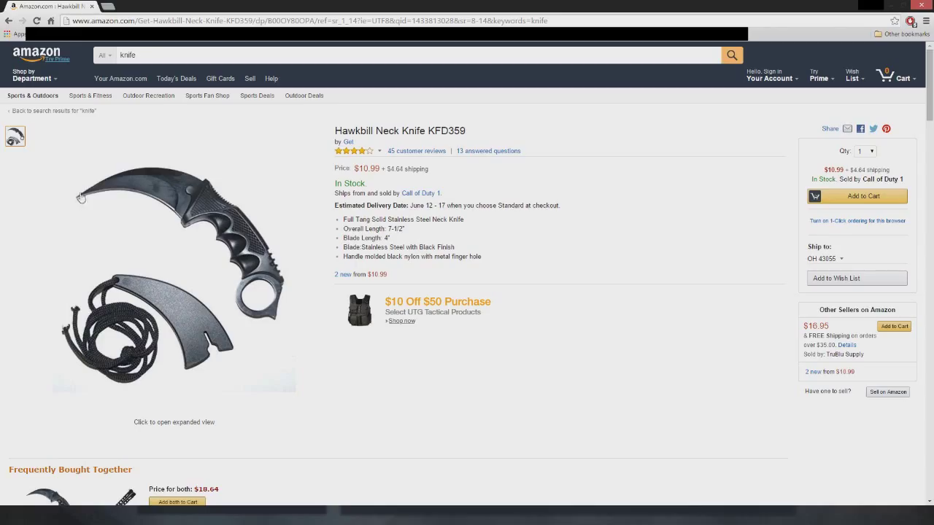
pyautogui.moveTo(303, 251)
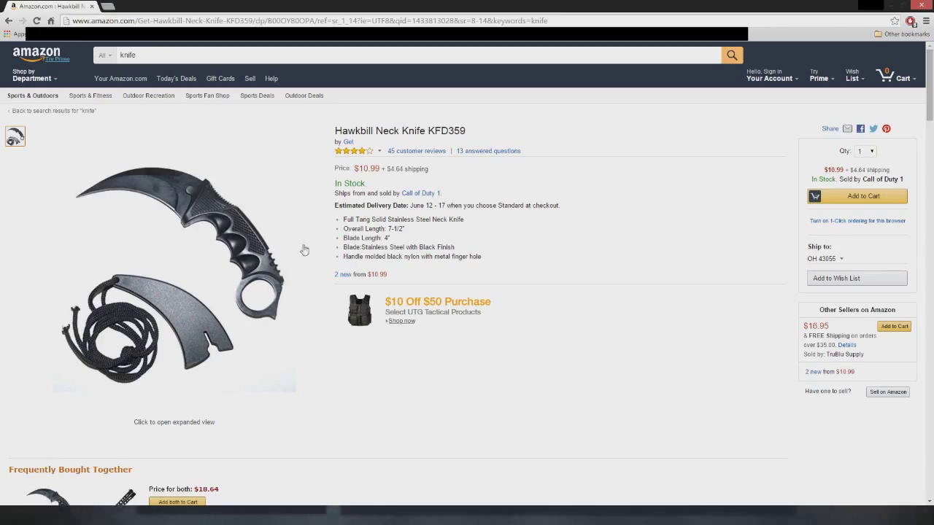
pyautogui.moveTo(863, 196)
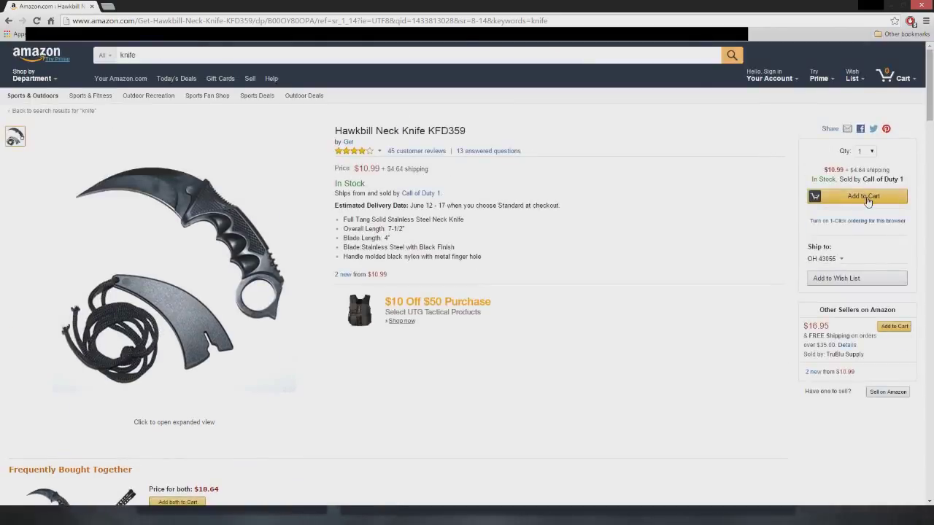
pyautogui.click(863, 195)
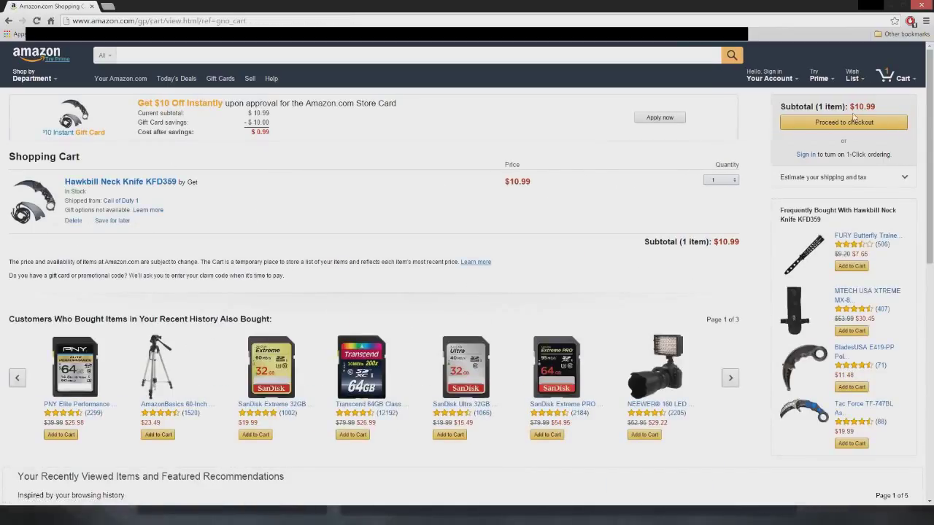
# - Inspect the Karambit | Damascus Steel from the CS:GO inventory and rotate it to view another side
pyautogui.click(843, 123)
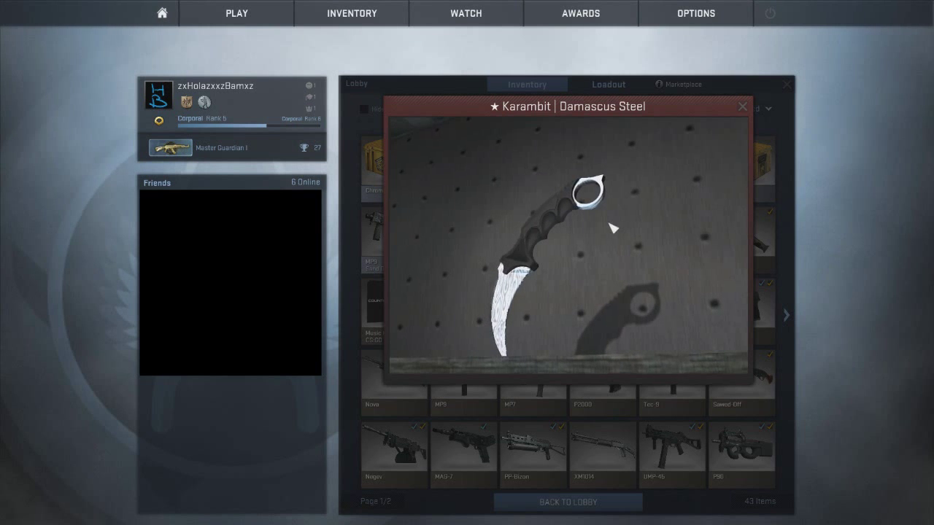
pyautogui.moveTo(612, 227); pyautogui.dragTo(426, 219)
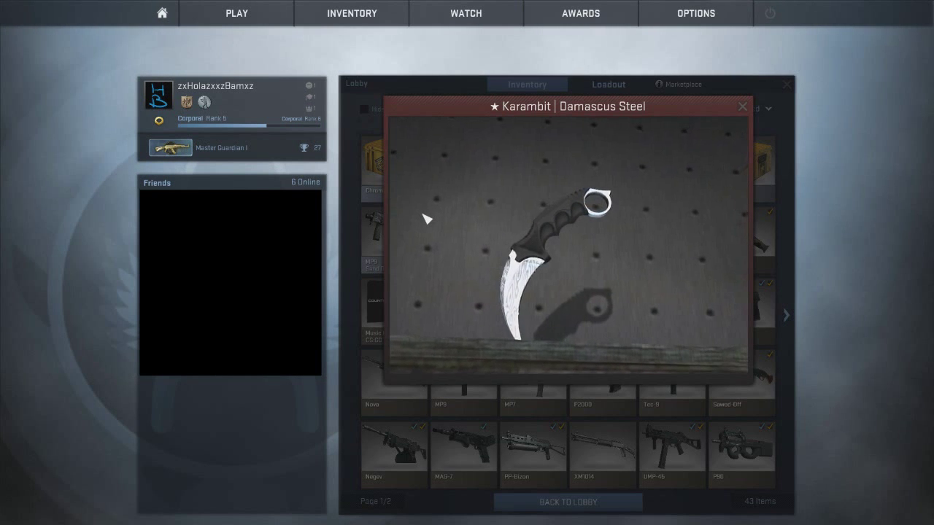